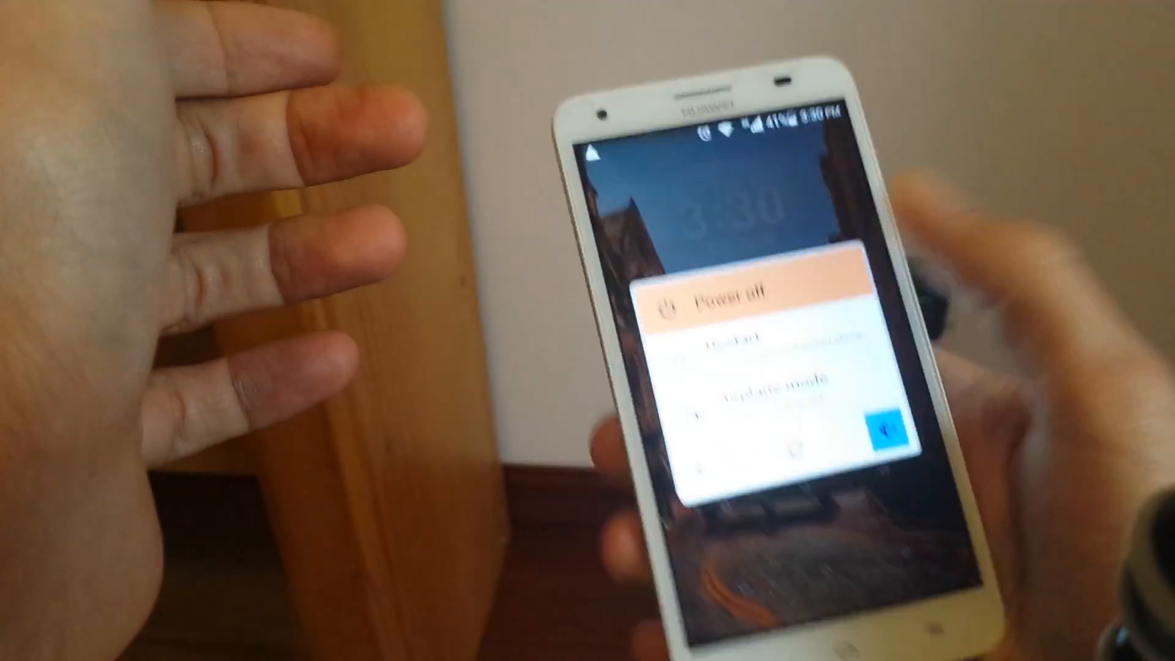
# Switch the Huawei phone off from the power menu.
pyautogui.click(720, 299)
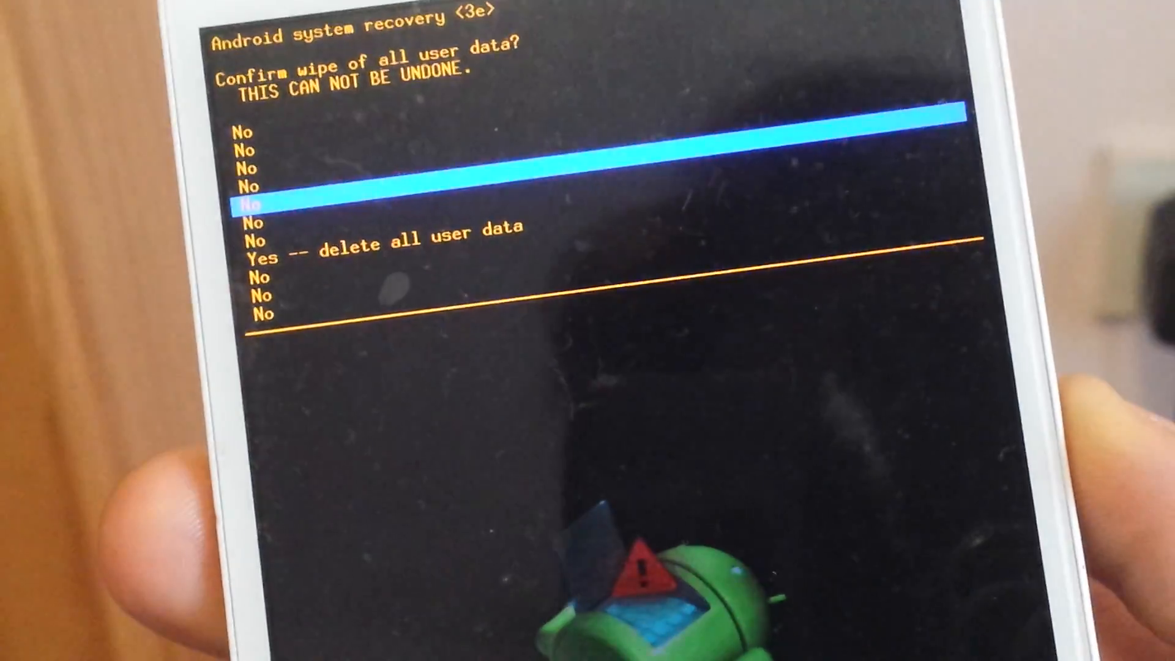
# Move down to 'Yes -- delete all user data' to run the factory wipe.
pyautogui.press('Down')
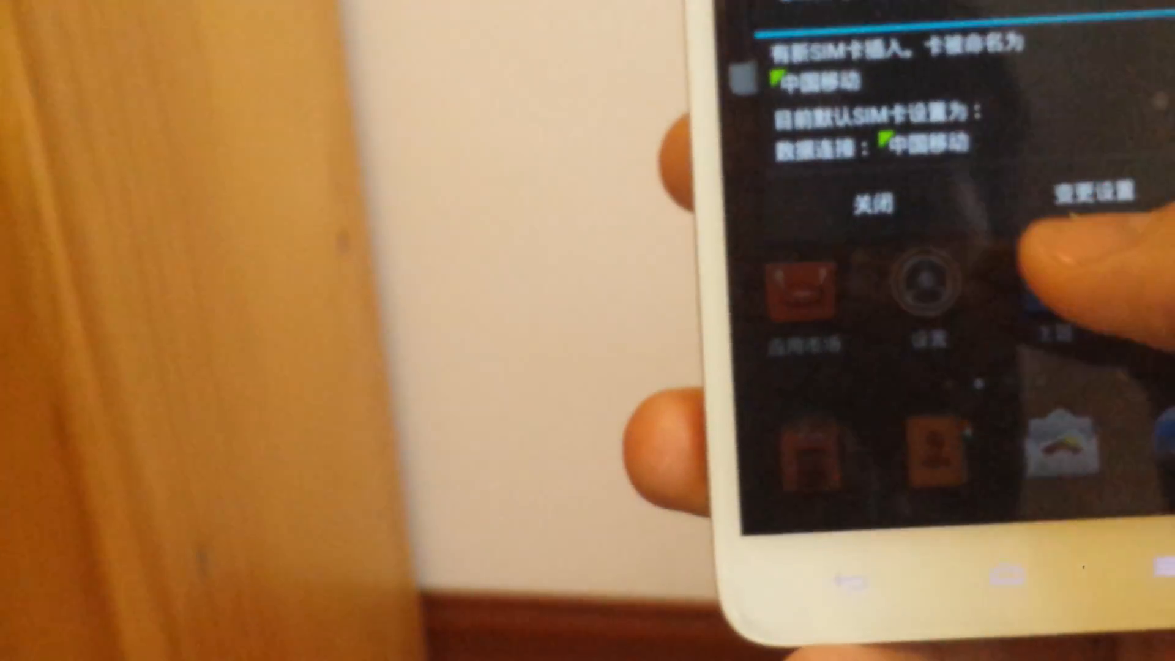
# Dismiss the new SIM card notice with 关闭, leaving the reset home screen visible.
pyautogui.click(886, 205)
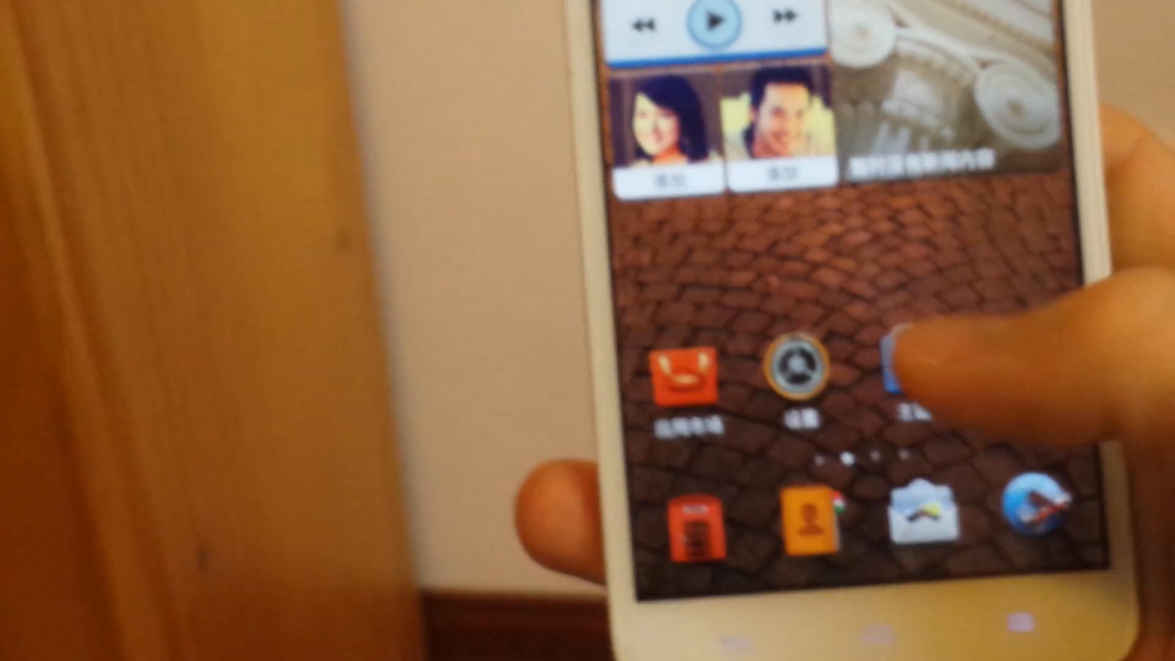